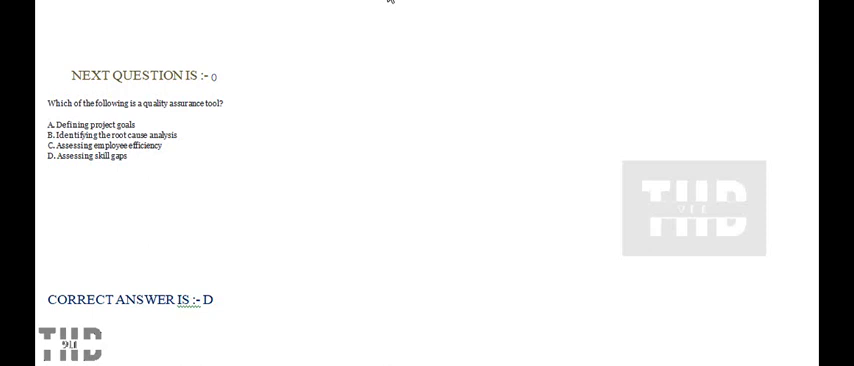
pyautogui.moveTo(279, 66)
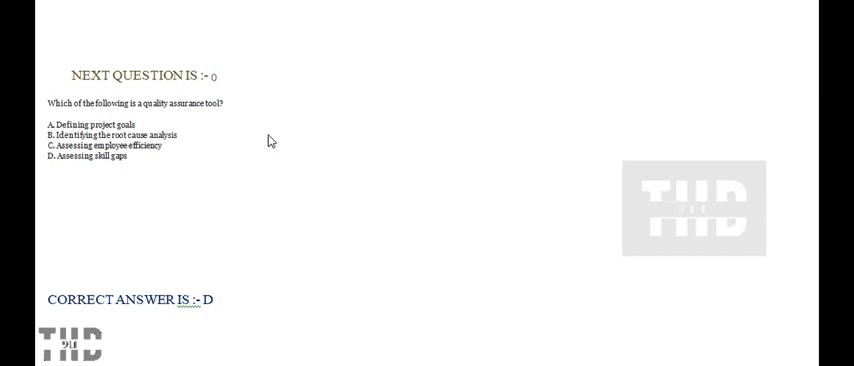
pyautogui.moveTo(272, 139)
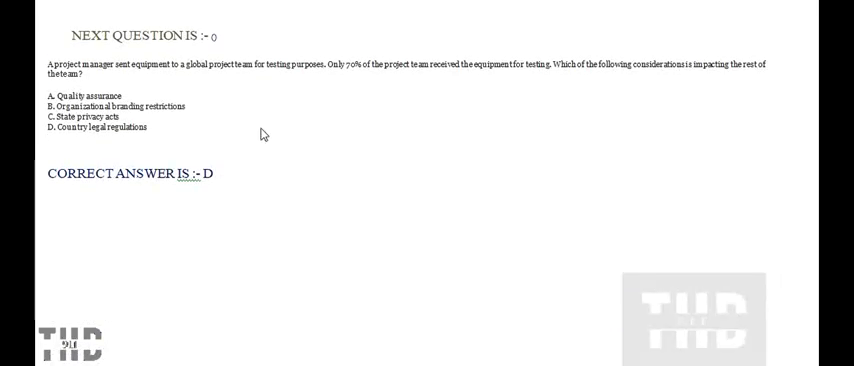
pyautogui.moveTo(237, 131)
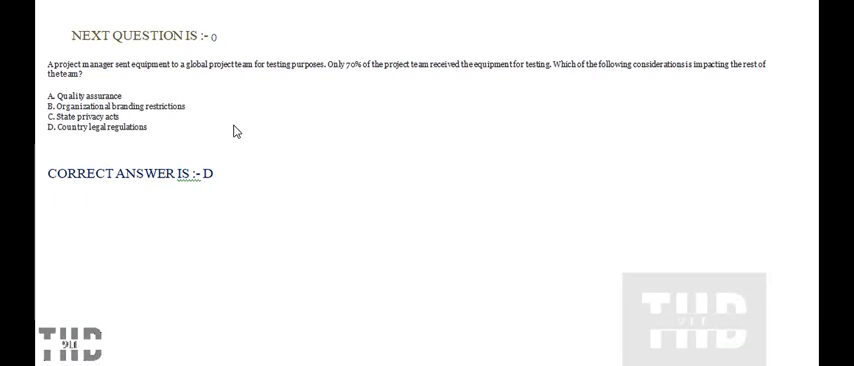
pyautogui.moveTo(337, 88)
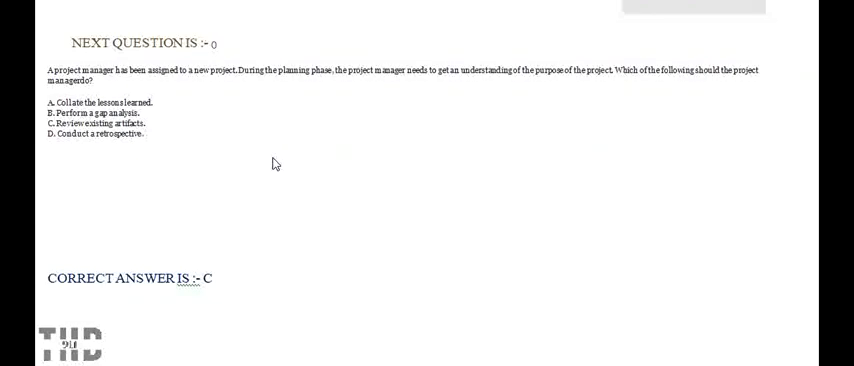
pyautogui.moveTo(253, 178)
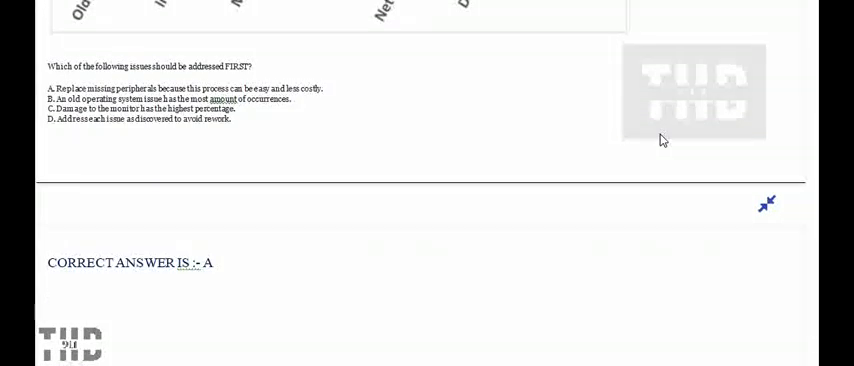
pyautogui.moveTo(645, 139)
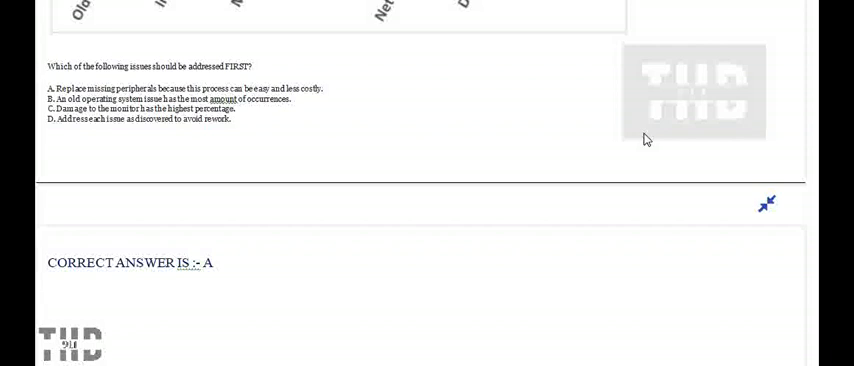
pyautogui.moveTo(634, 133)
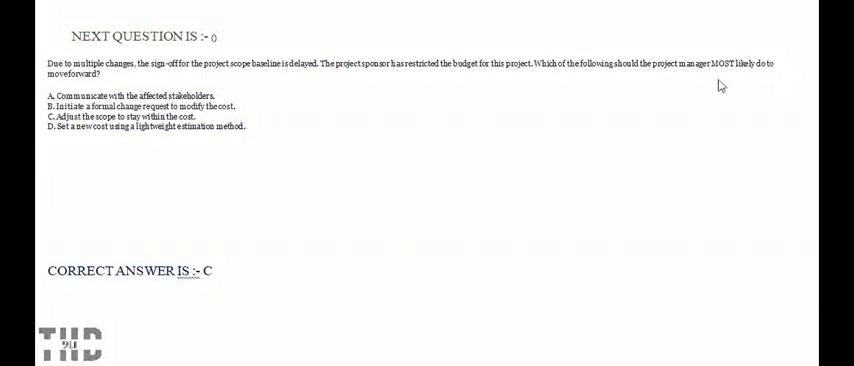
pyautogui.moveTo(218, 116)
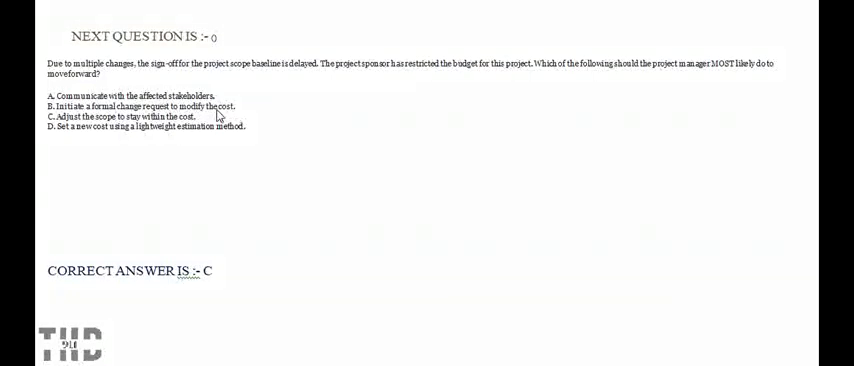
pyautogui.moveTo(92, 152)
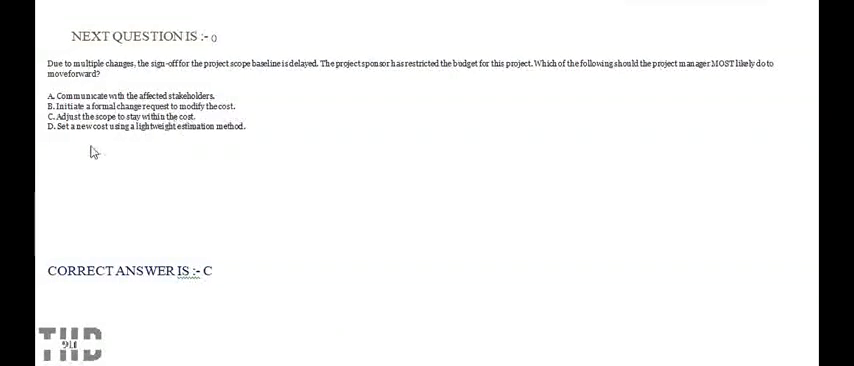
pyautogui.moveTo(254, 155)
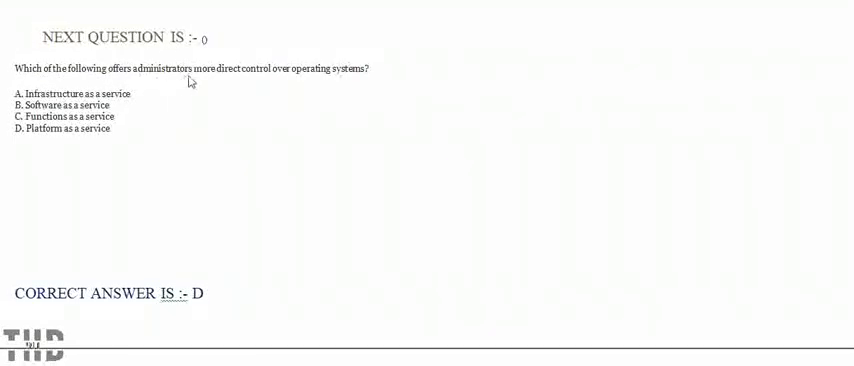
pyautogui.moveTo(250, 115)
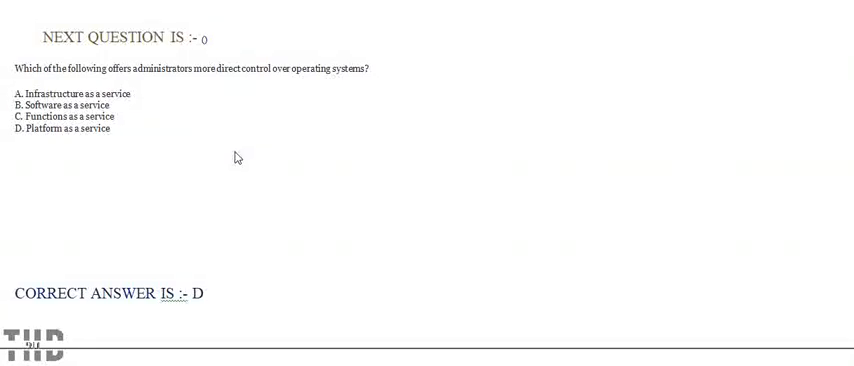
pyautogui.scroll(-3)
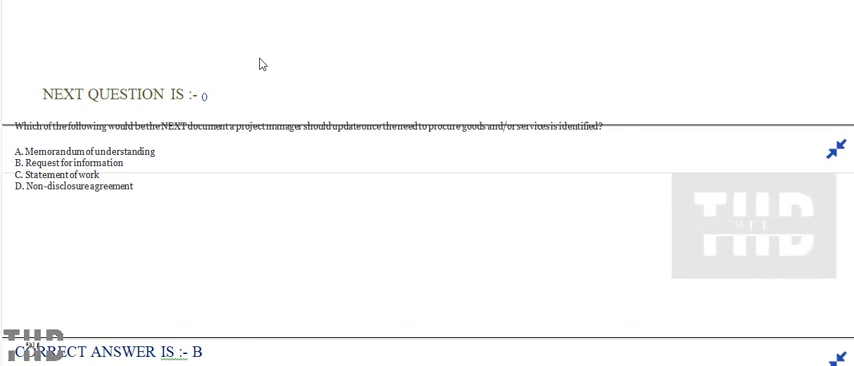
pyautogui.moveTo(267, 143)
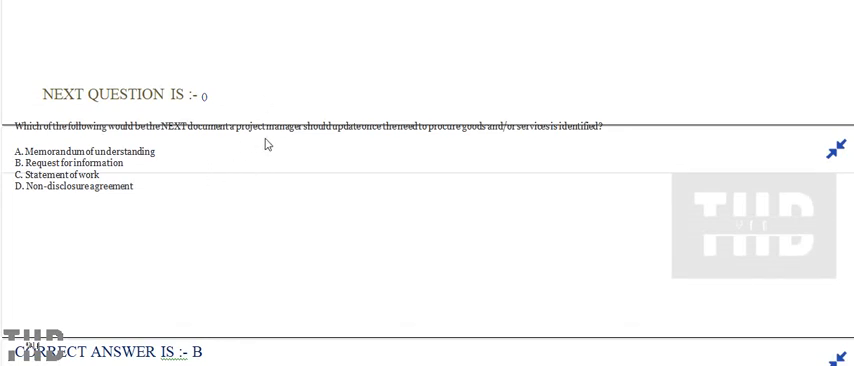
pyautogui.moveTo(358, 142)
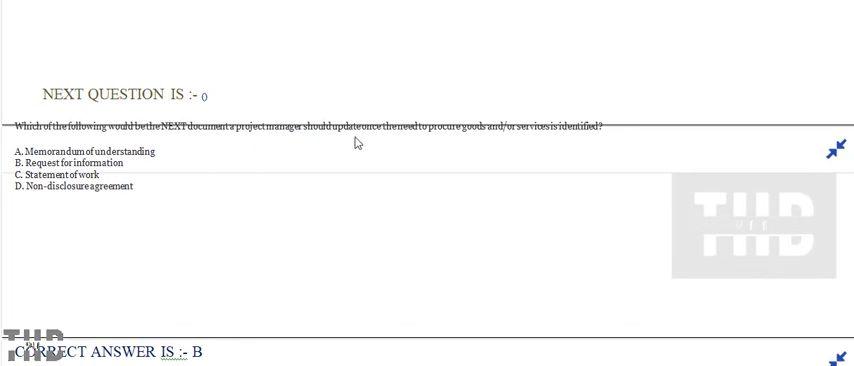
pyautogui.moveTo(422, 140)
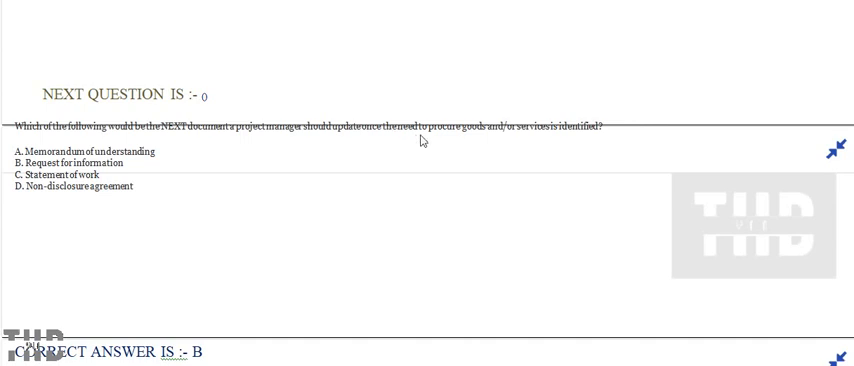
pyautogui.moveTo(500, 138)
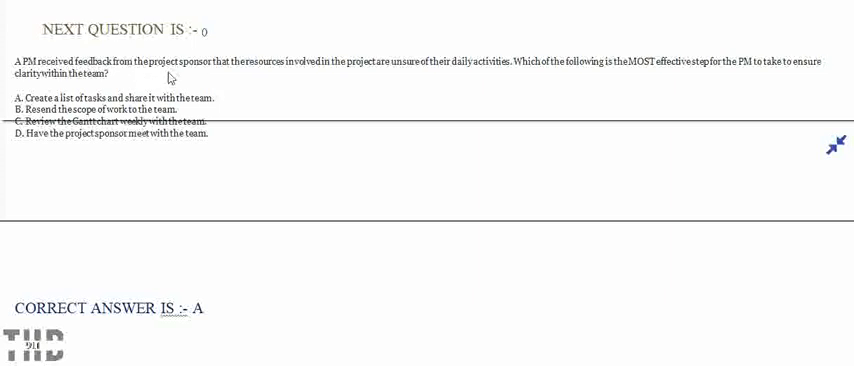
pyautogui.moveTo(340, 80)
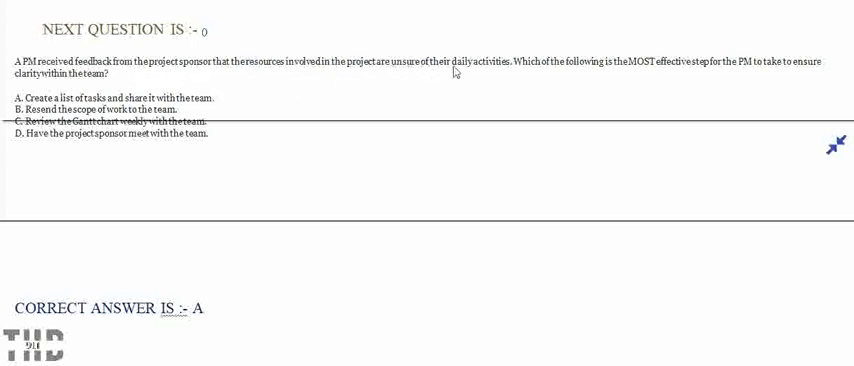
pyautogui.moveTo(556, 78)
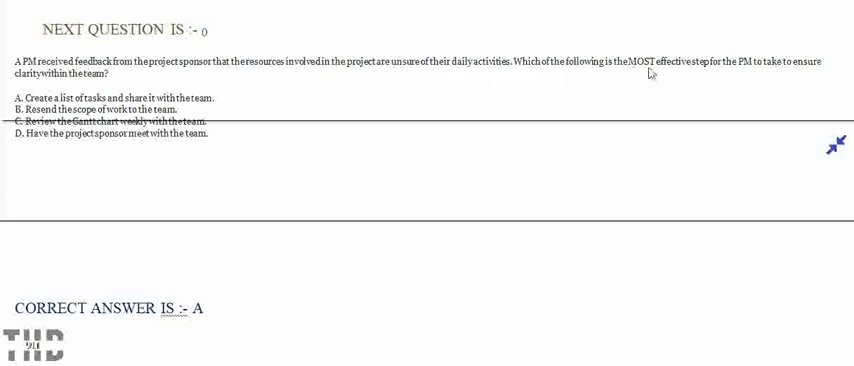
pyautogui.moveTo(795, 68)
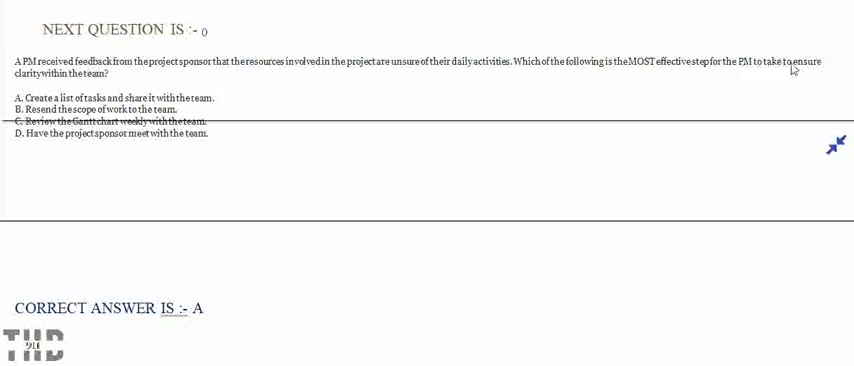
pyautogui.moveTo(18, 88)
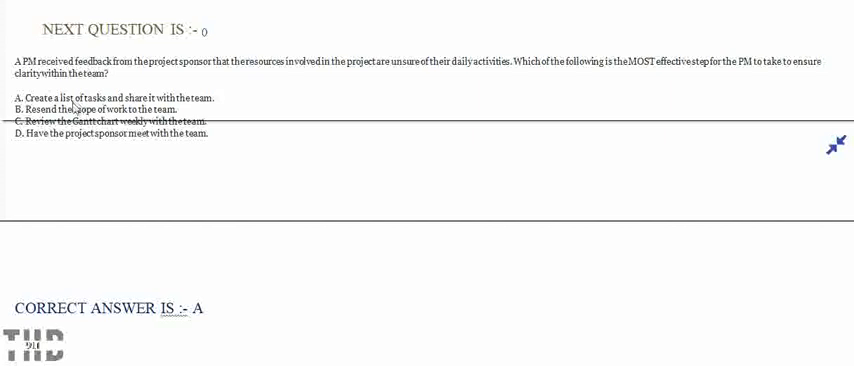
pyautogui.moveTo(190, 108)
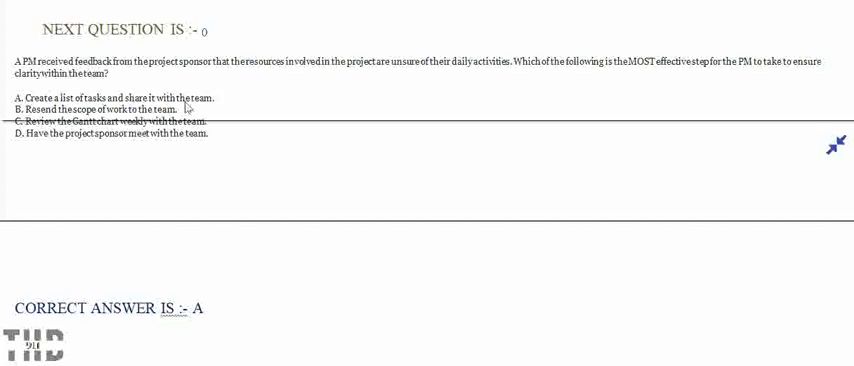
pyautogui.moveTo(210, 112)
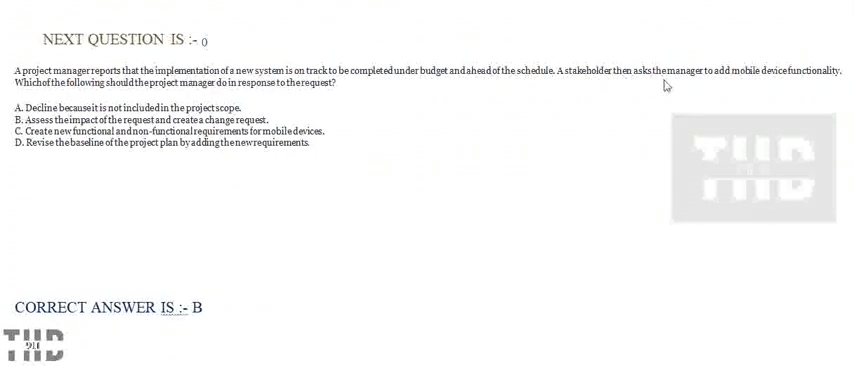
pyautogui.moveTo(829, 82)
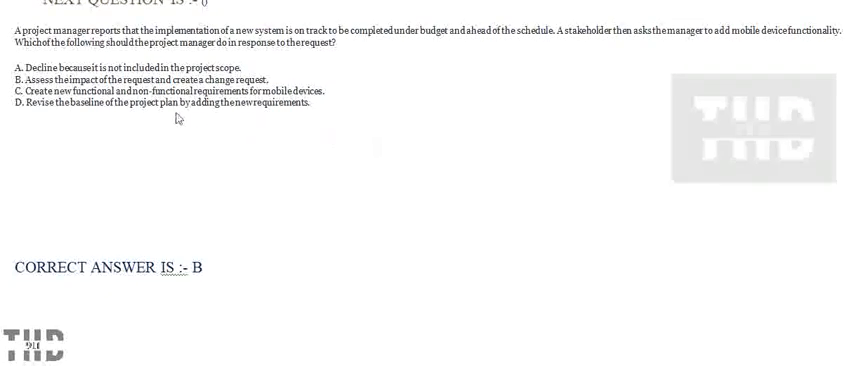
pyautogui.moveTo(305, 117)
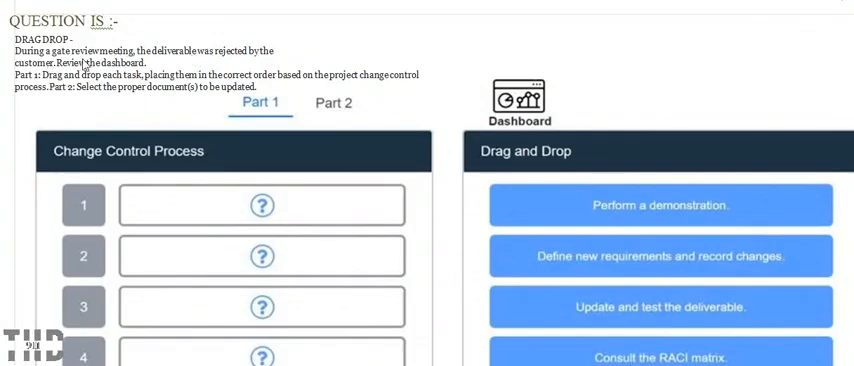
pyautogui.moveTo(160, 63)
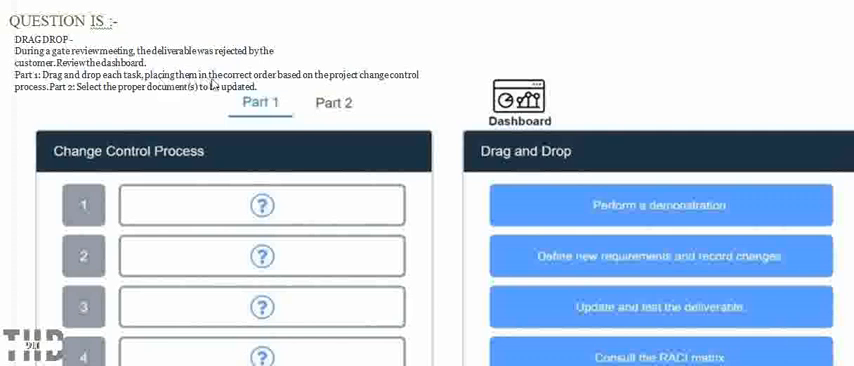
pyautogui.moveTo(313, 84)
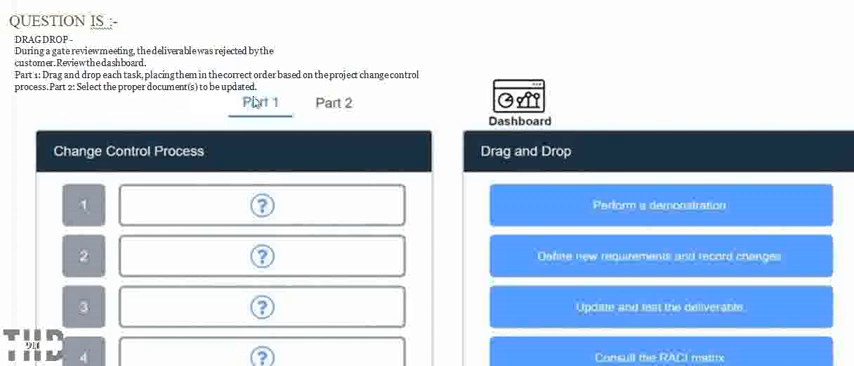
pyautogui.moveTo(469, 97)
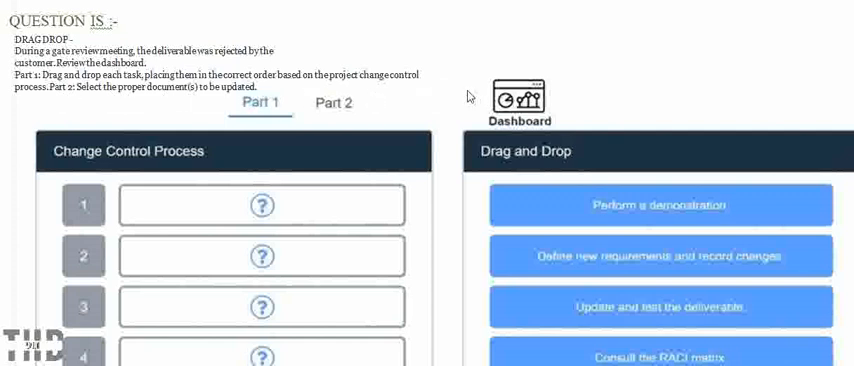
pyautogui.scroll(-3)
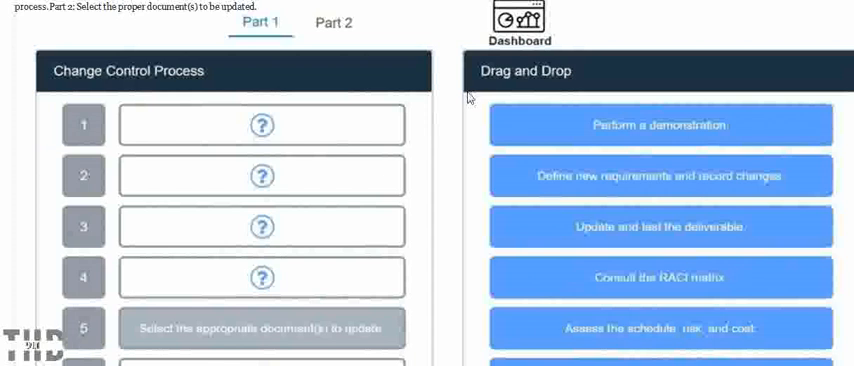
pyautogui.scroll(-3)
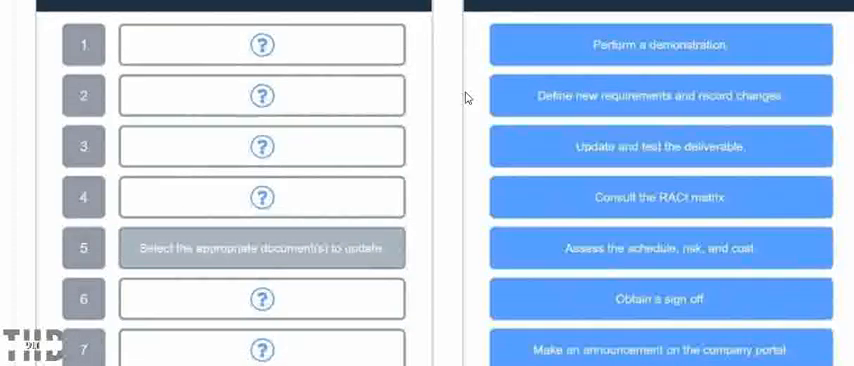
pyautogui.scroll(-3)
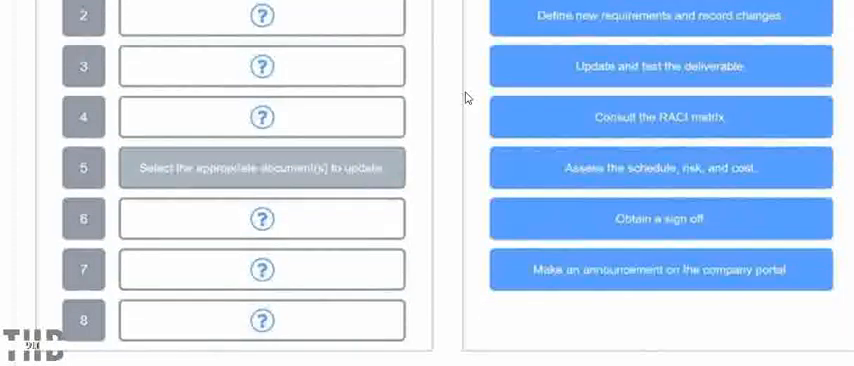
pyautogui.scroll(-3)
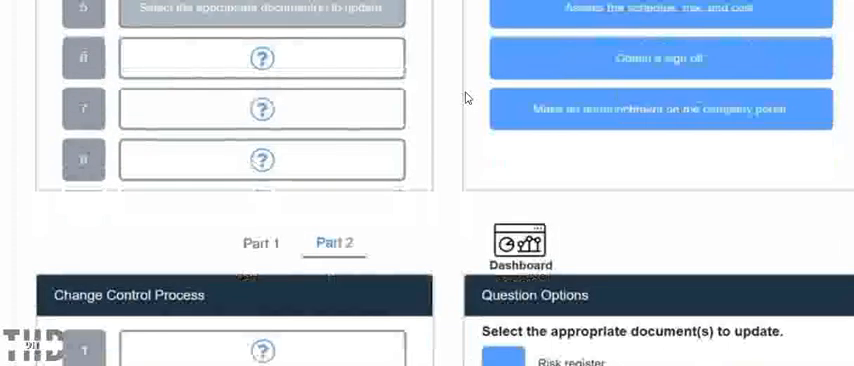
pyautogui.scroll(-3)
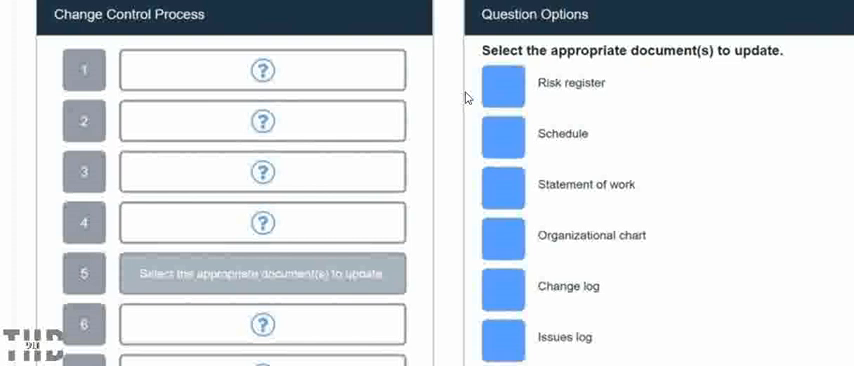
pyautogui.scroll(-3)
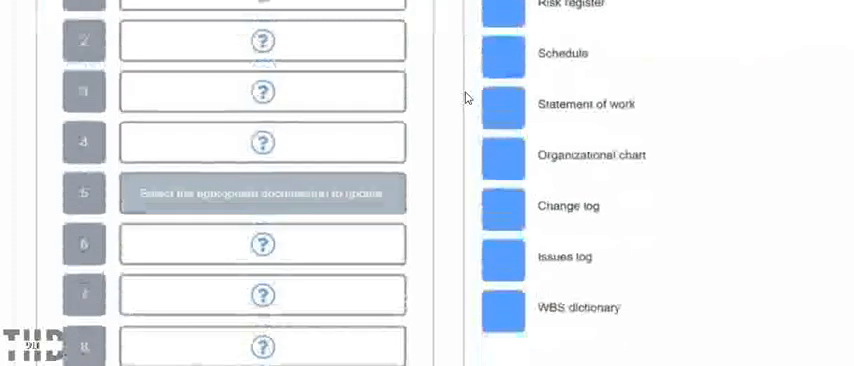
pyautogui.scroll(-3)
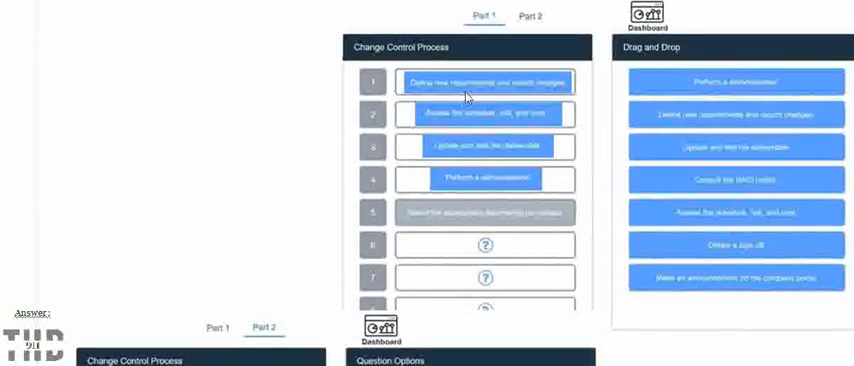
pyautogui.scroll(-3)
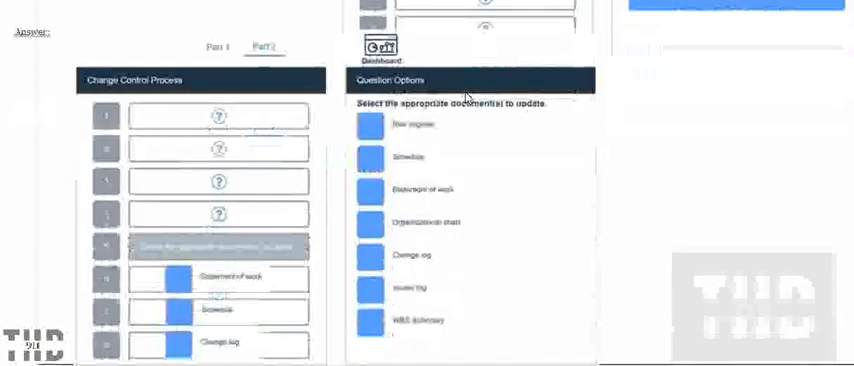